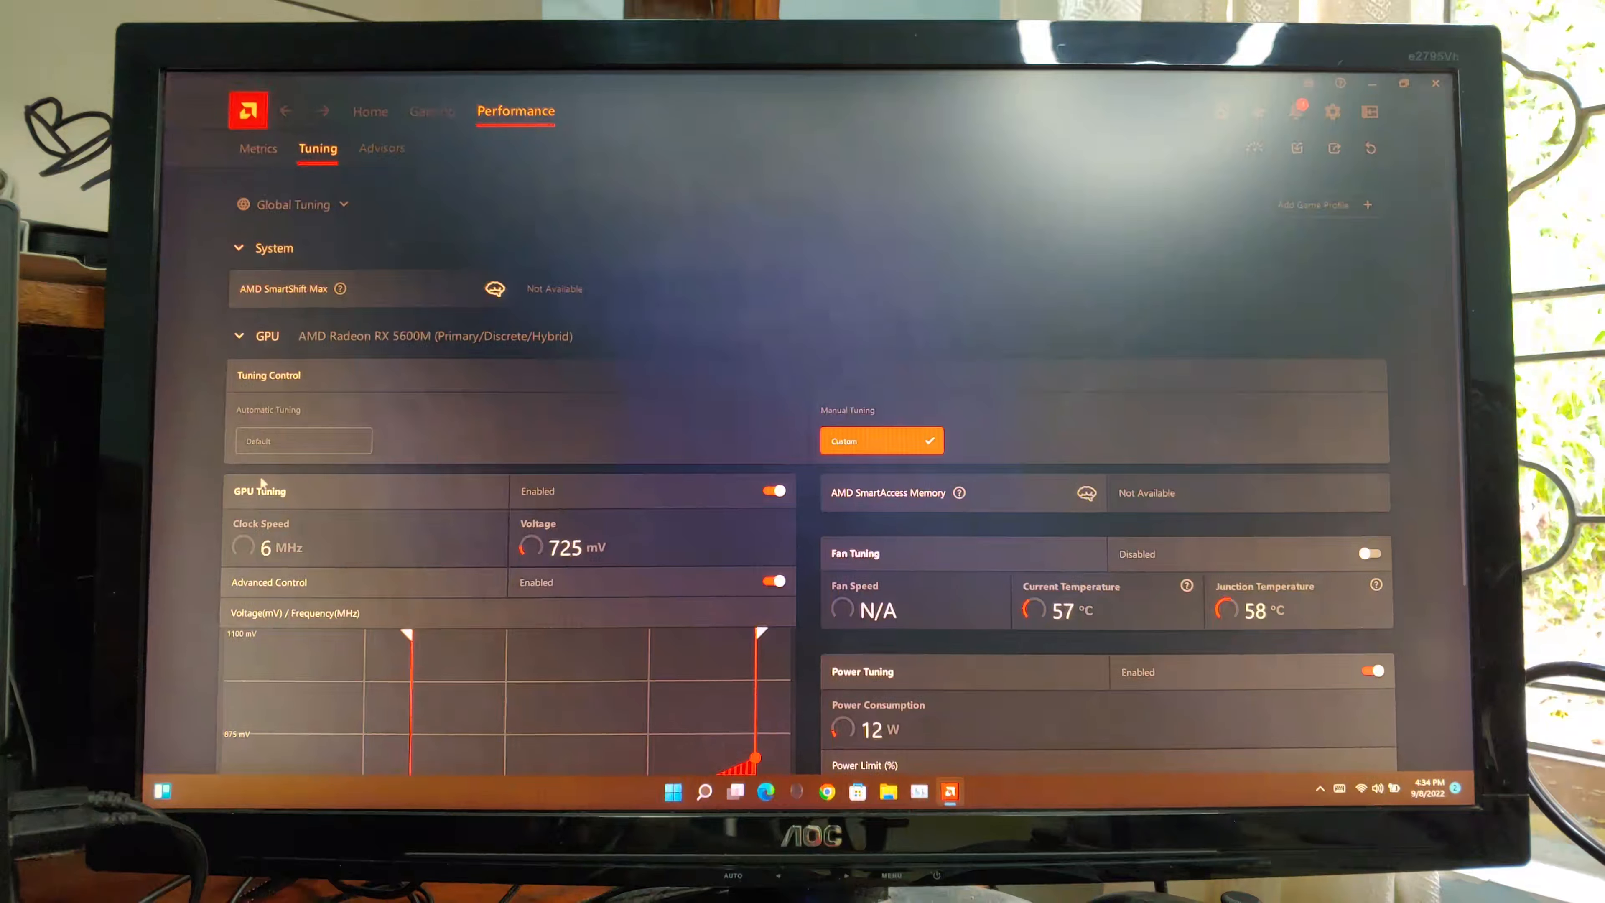
# Step: Leave GPU tuning on Default and launch HorizonZeroDawn.exe, confirming the UAC prompt with Yes
pyautogui.click(303, 440)
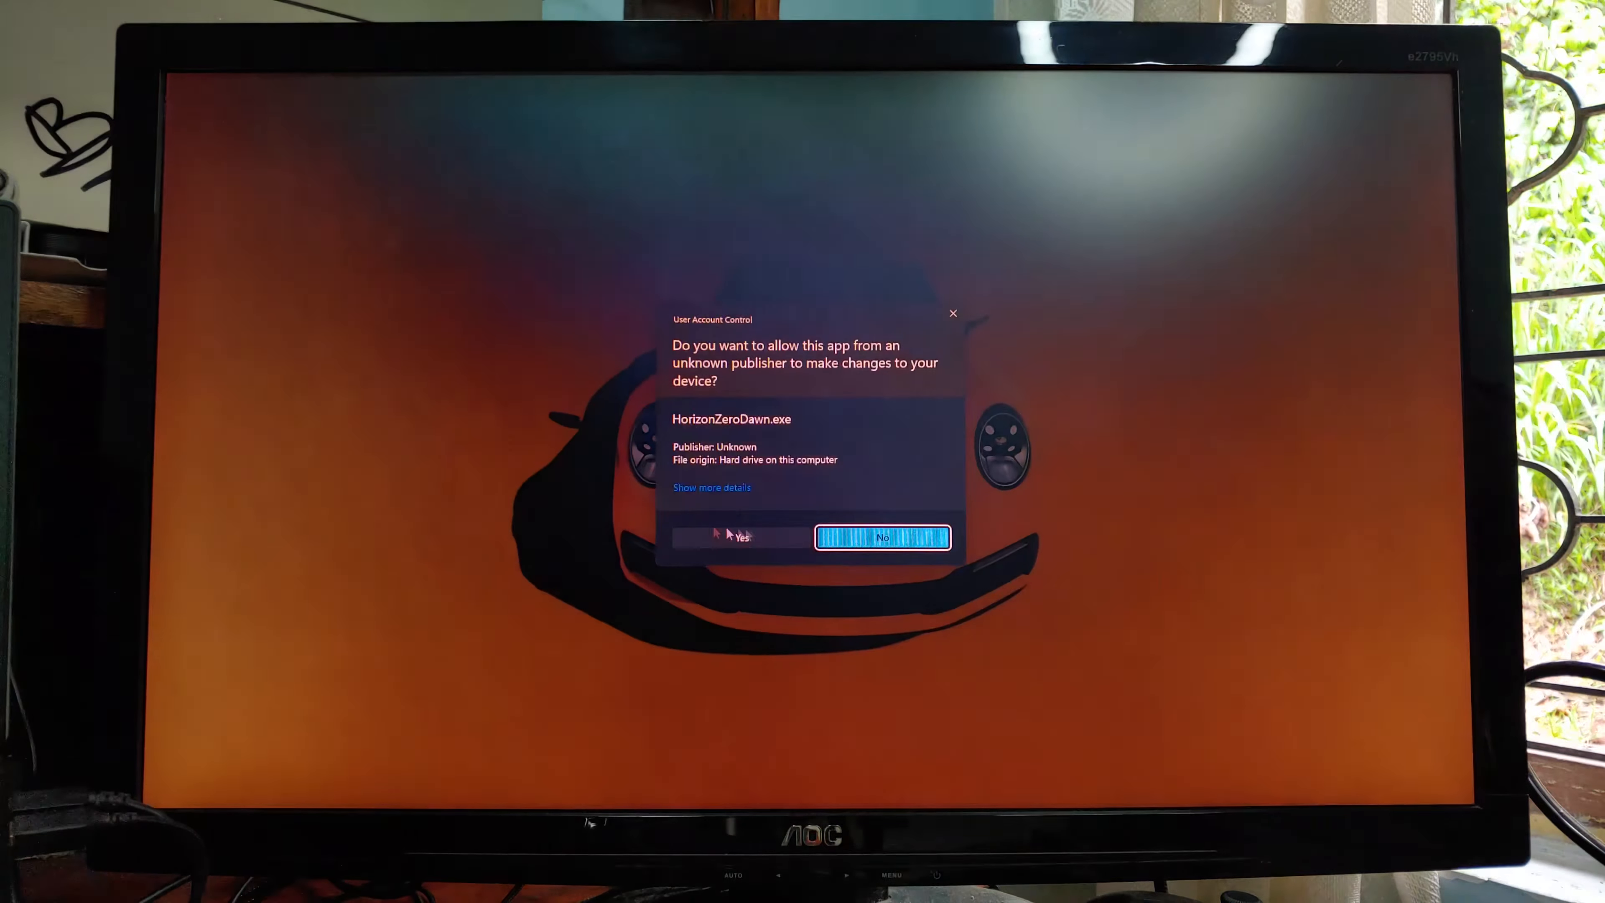
pyautogui.click(740, 537)
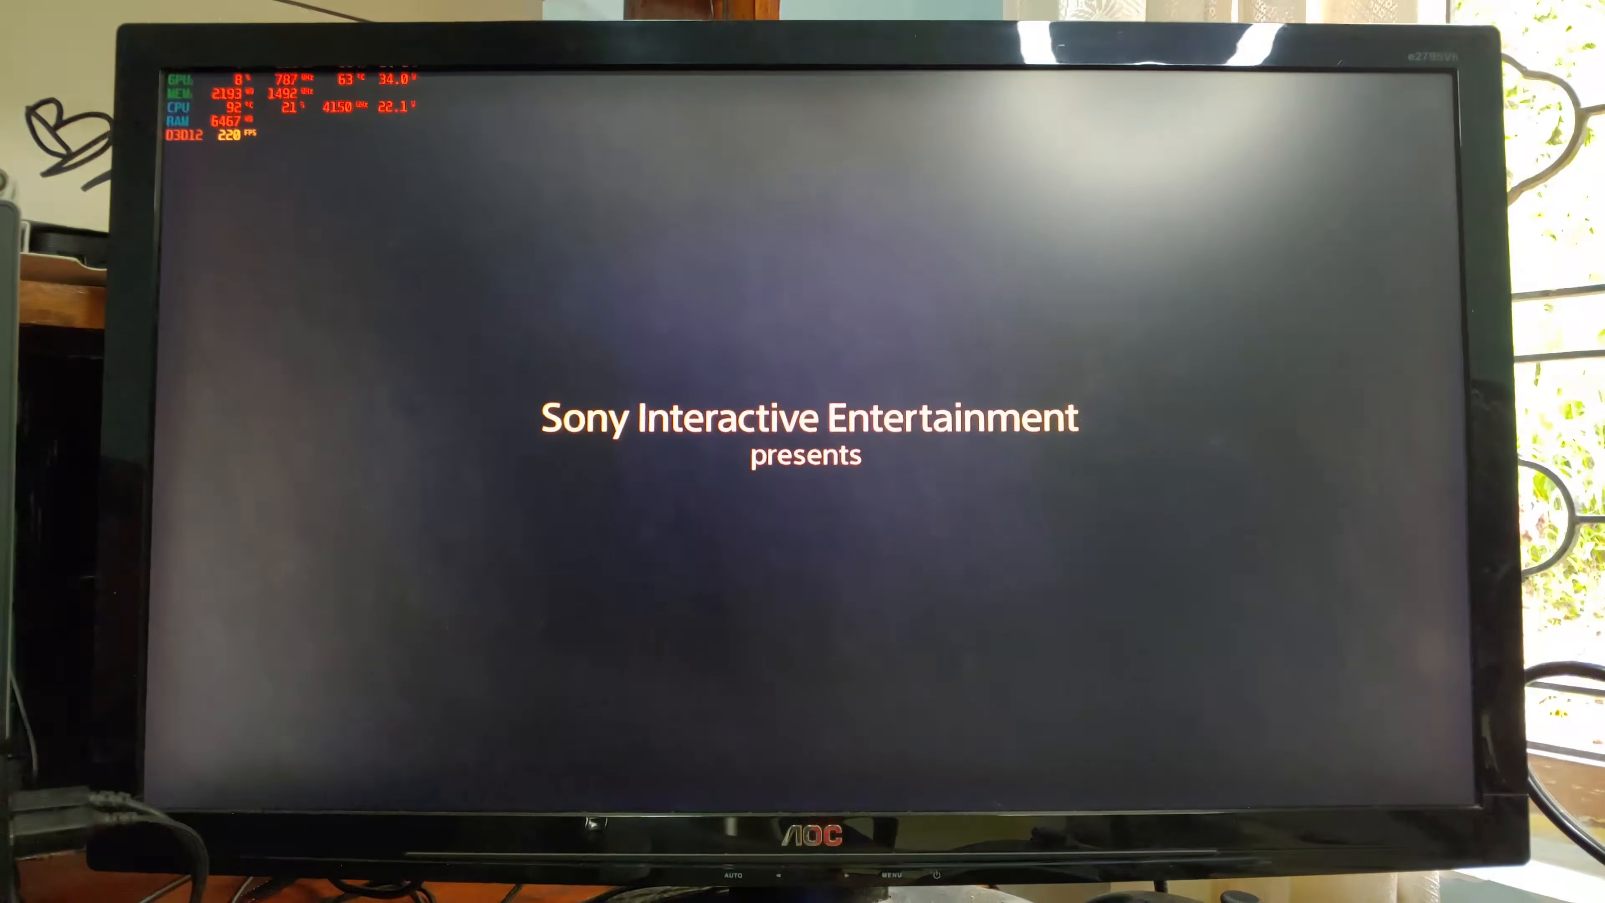